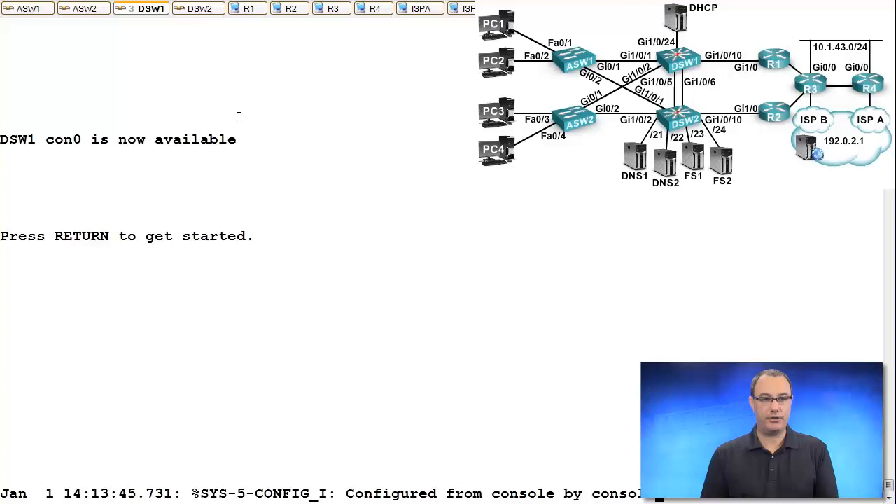
# - Enter privileged and global config mode, then query 'monitor session 1 ?' for destination, filter and source options
pyautogui.write('enable')
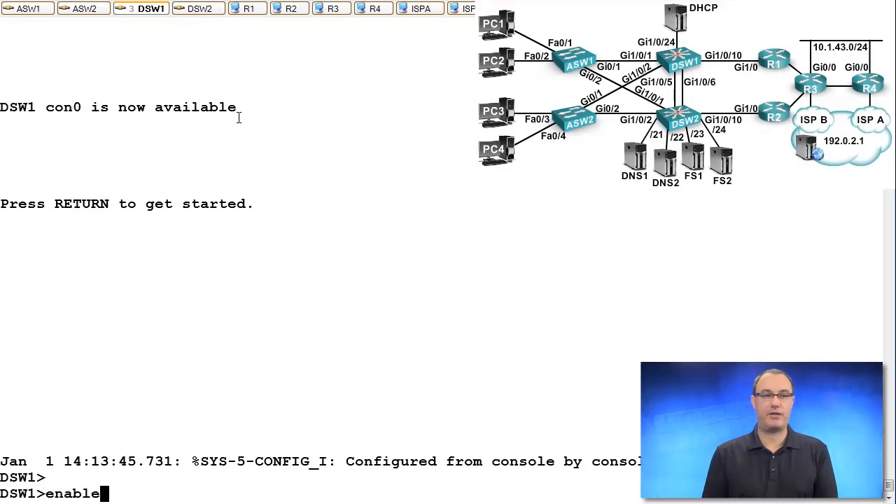
pyautogui.write('conf t')
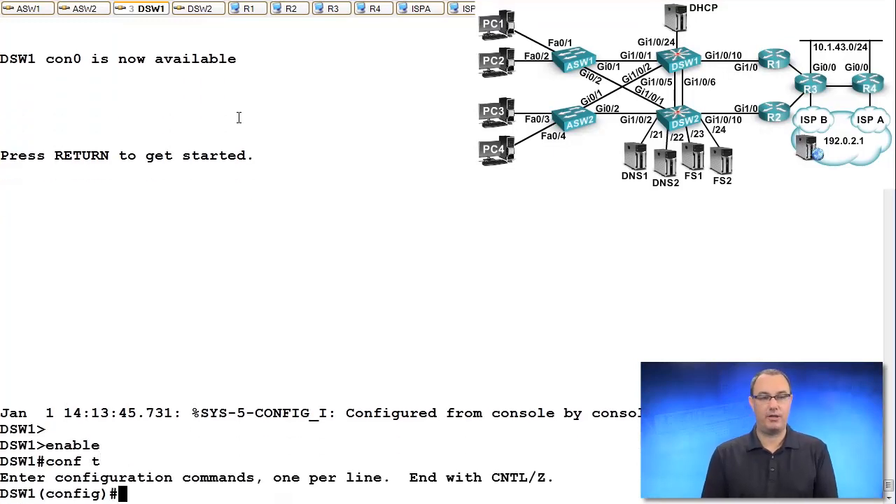
pyautogui.write('monitor session')
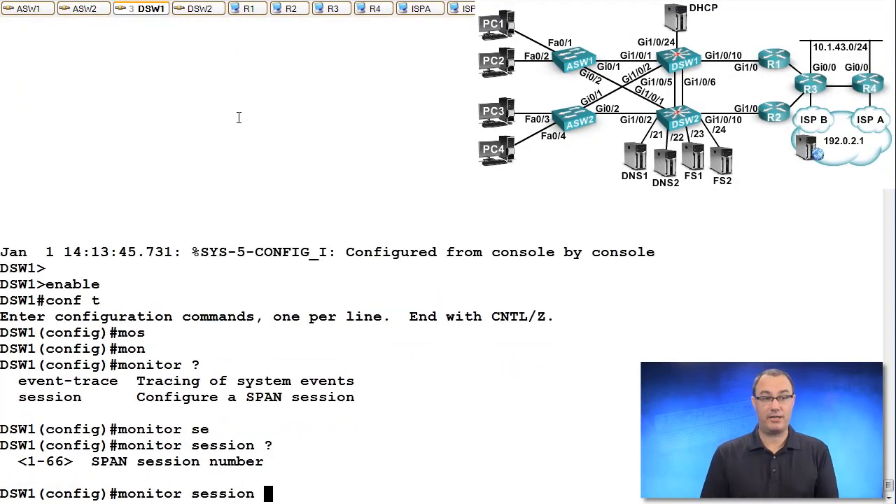
pyautogui.write('1')
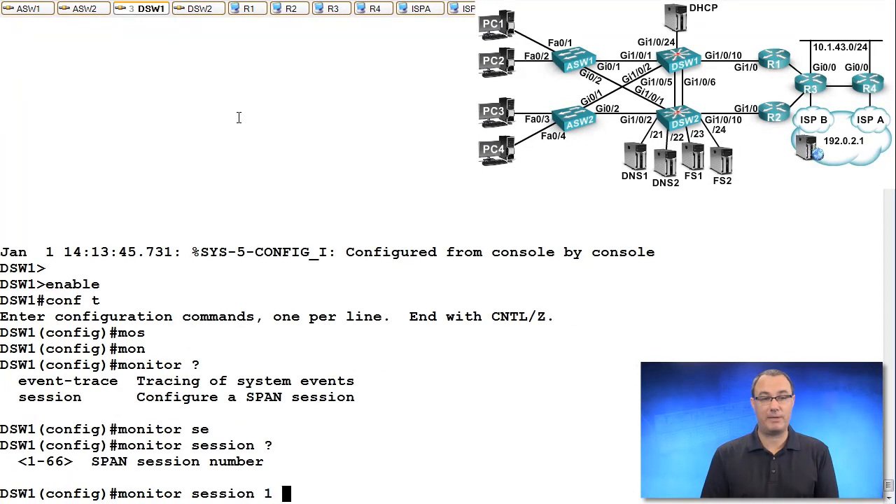
pyautogui.write('?')
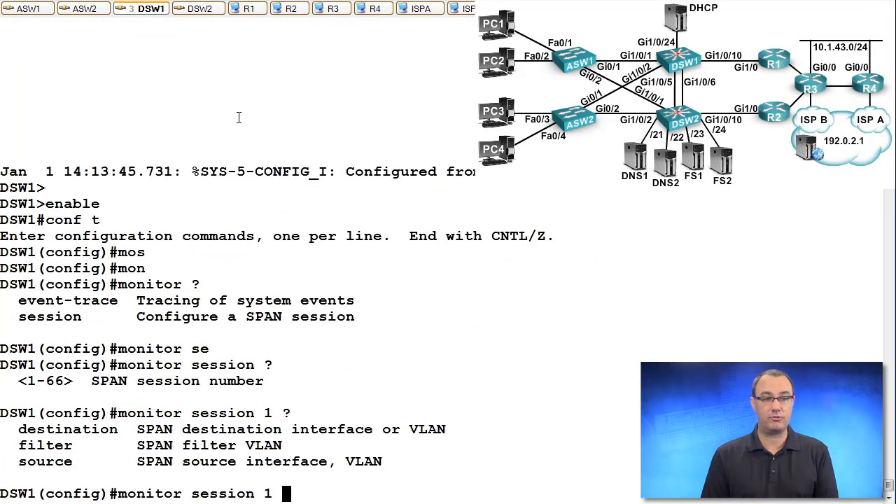
# - Query SPAN session 1 source types, then the direction options for source interface Gi1/0/5
pyautogui.write('source interface')
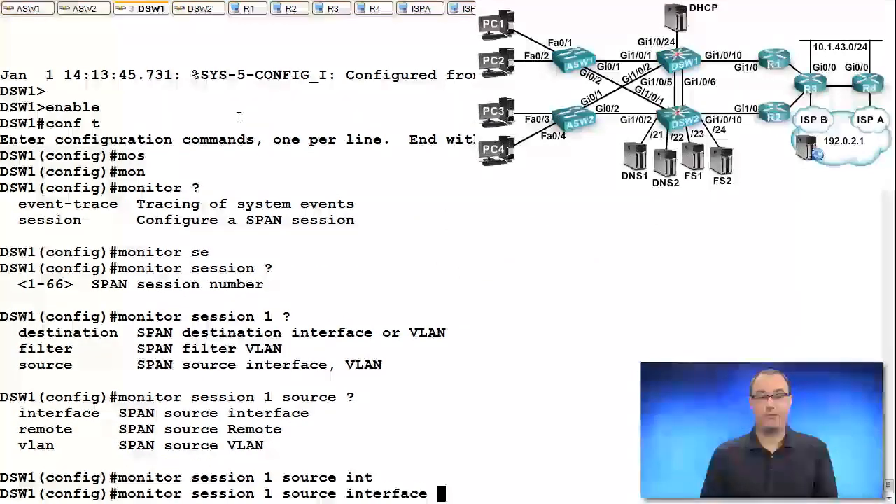
pyautogui.write('gi 1/0/5 ?')
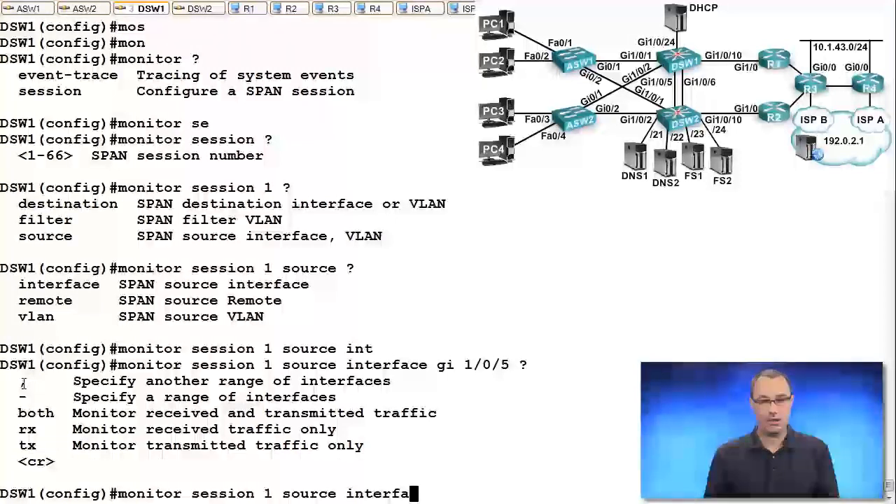
# - Configure 'monitor session 1 source vlan 800 tx' after checking the both/rx/tx direction choices
pyautogui.write('vla')
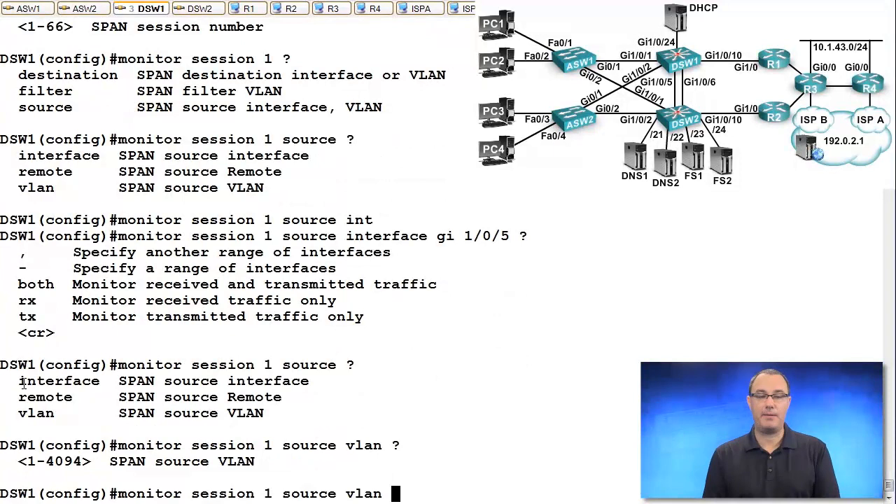
pyautogui.write('800')
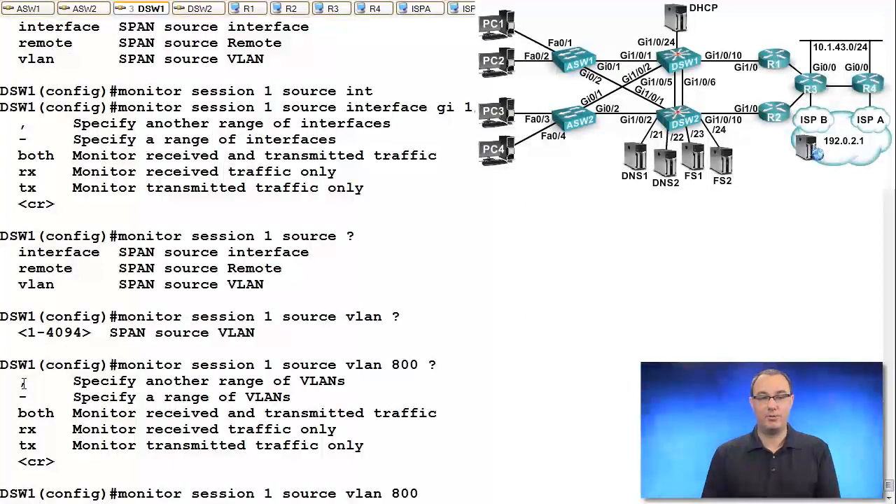
pyautogui.write('bo')
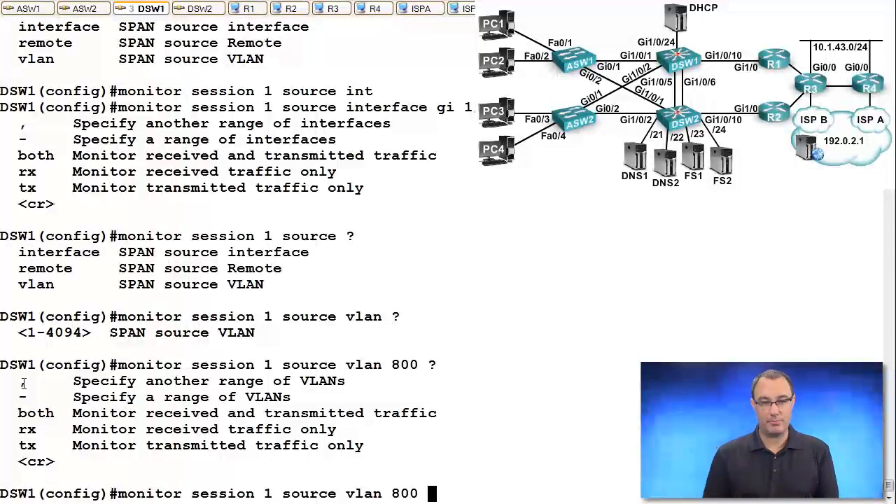
pyautogui.write('tx')
pyautogui.write('monitor session 1 destination')
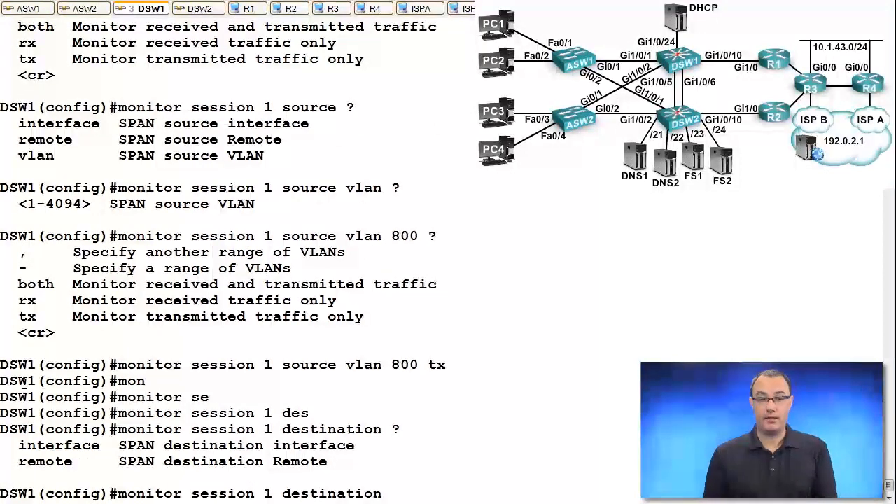
# - Configure 'monitor session 1 destination interface gi 1/0/4' and leave config mode with end
pyautogui.write('int')
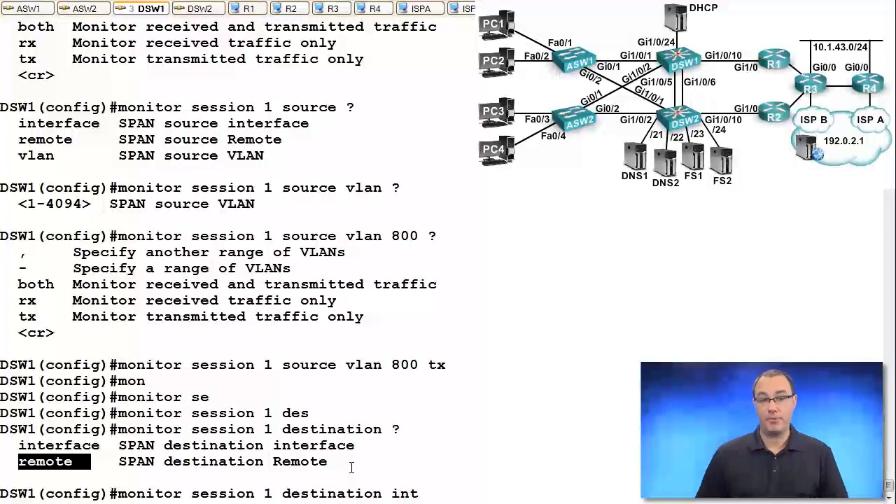
pyautogui.write('gi')
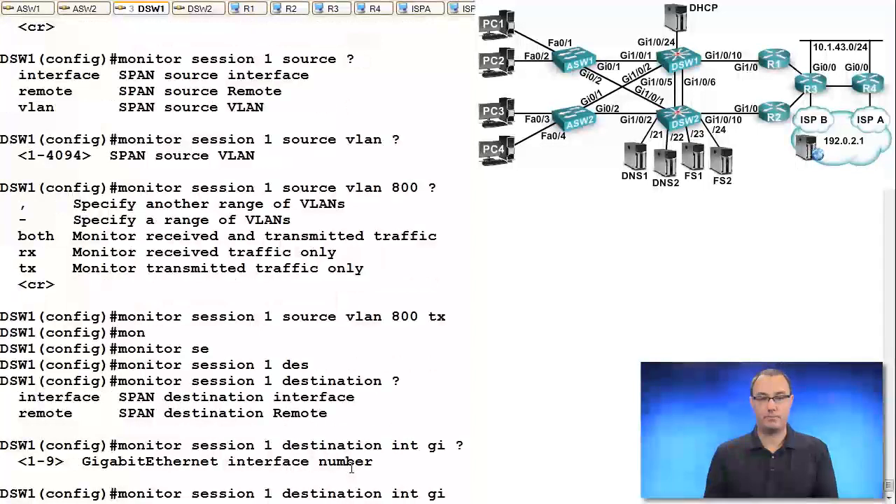
pyautogui.write('1/0/4 ?')
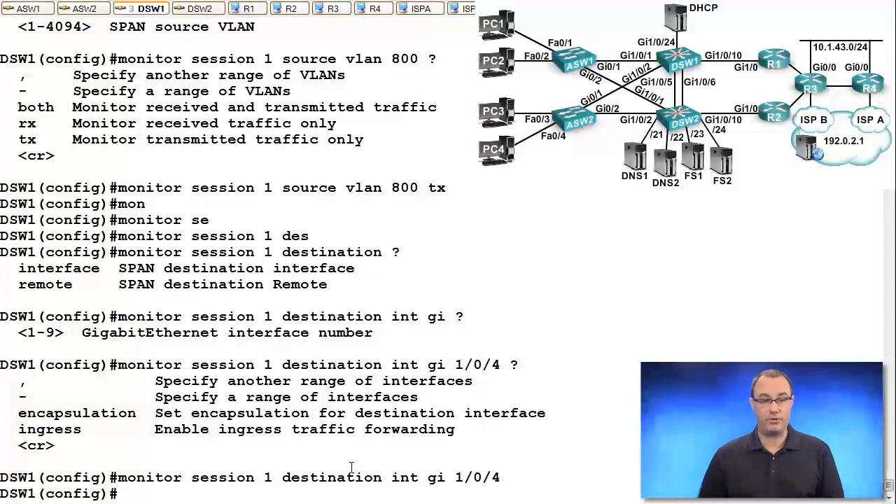
pyautogui.write('end')
pyautogui.write('show spanning-tree')
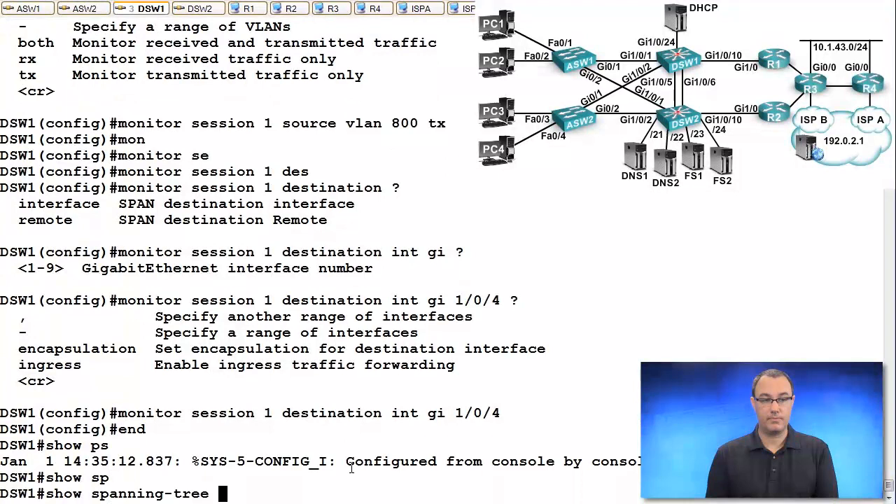
# - List the show span ? subcommands and erase a mistyped 'show se' command
pyautogui.press('BackSpace')
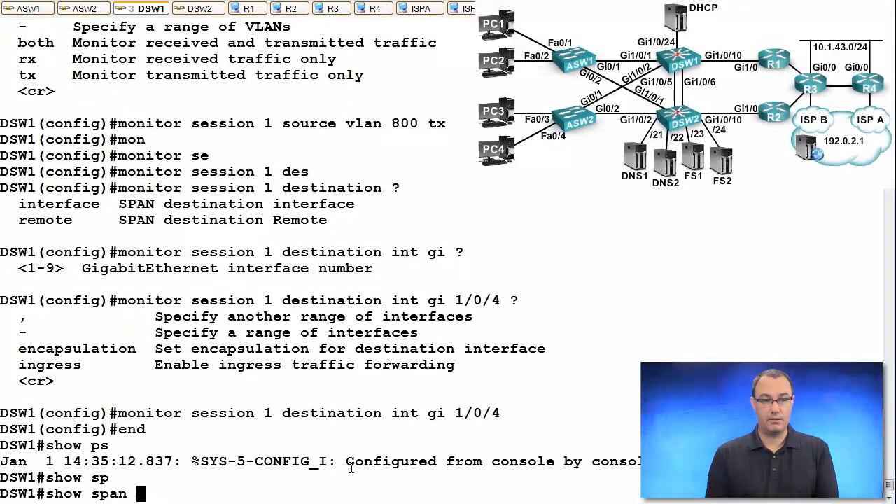
pyautogui.write('?')
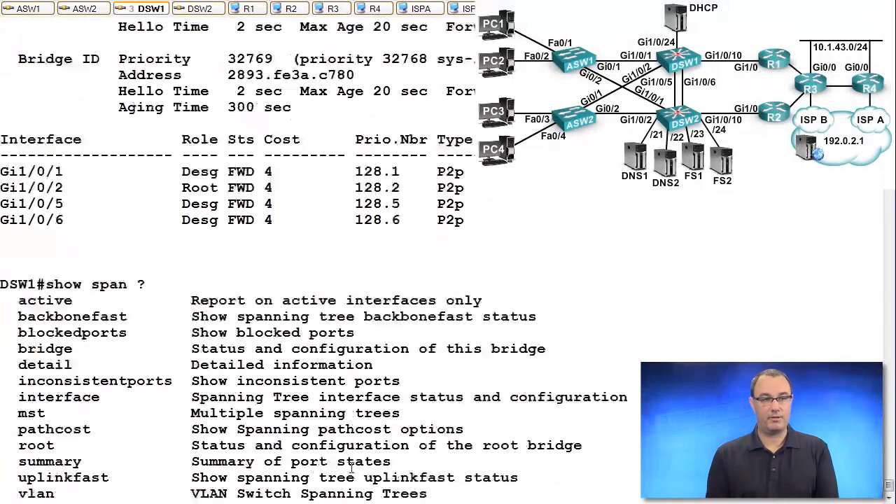
pyautogui.write('show seses')
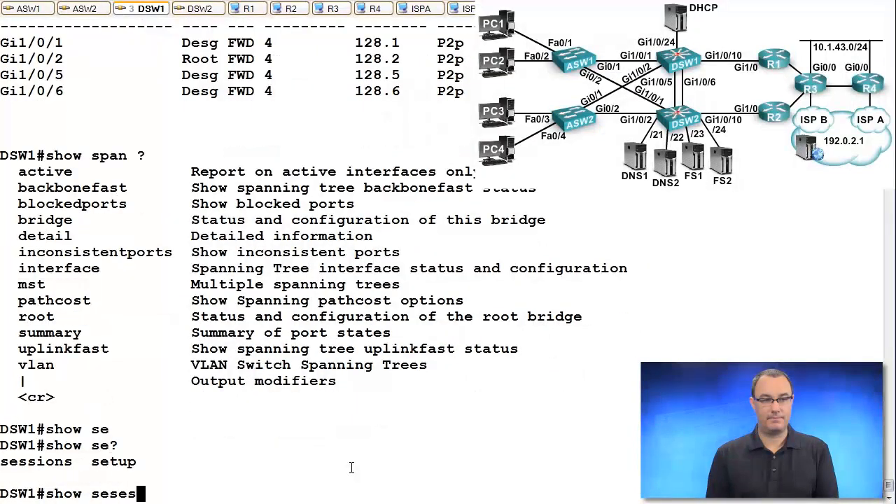
pyautogui.press('BackSpace')
pyautogui.write('moni')
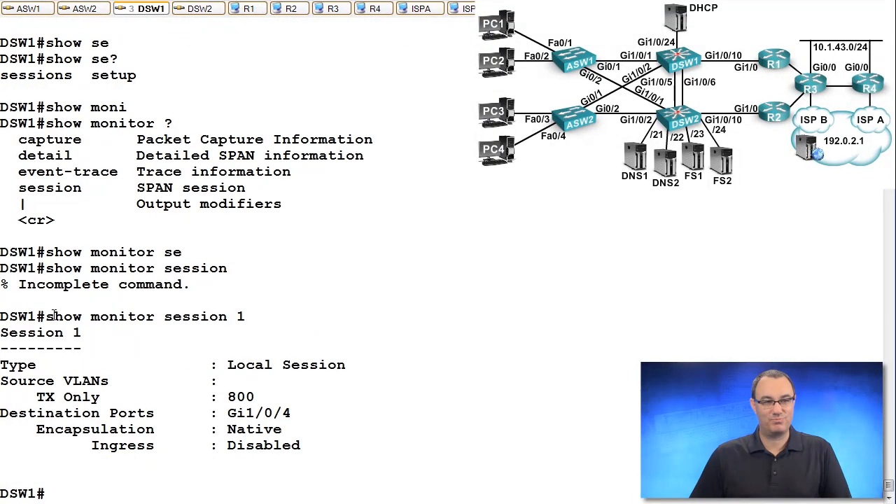
# - Highlight the show monitor session 1 output: local session, source VLAN 800 TX, destination Gi1/0/4
pyautogui.moveTo(46, 316); pyautogui.dragTo(313, 459)
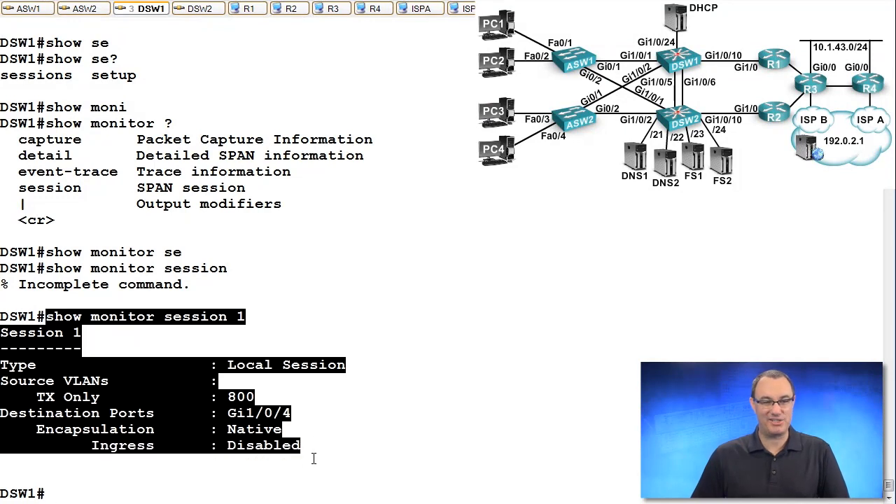